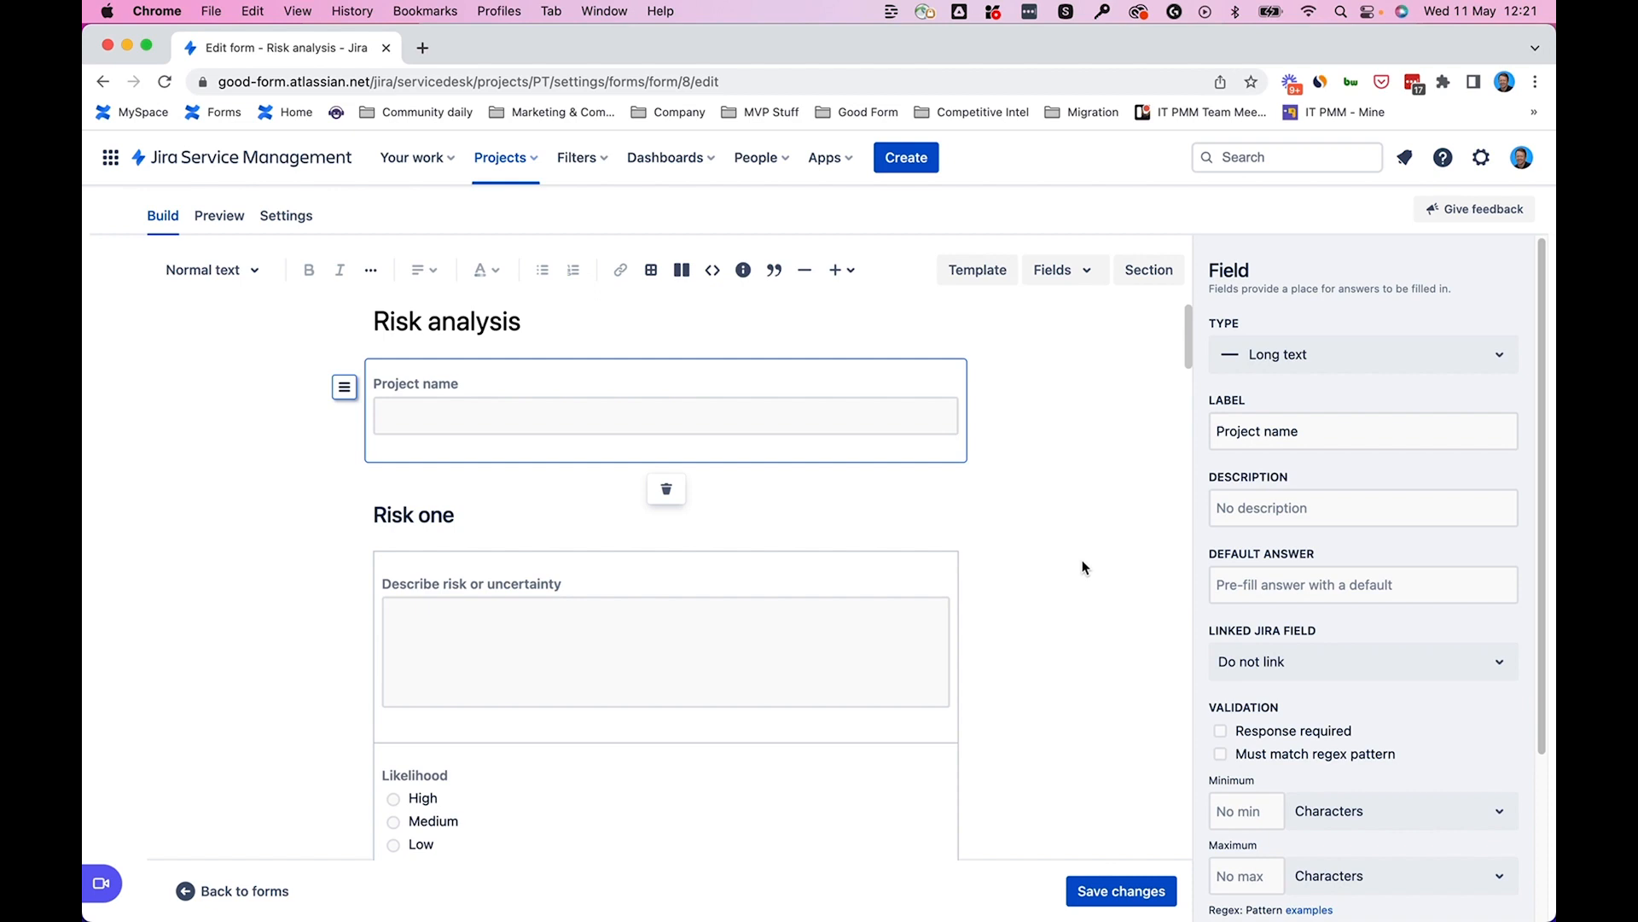
{"action": "mouse_move", "coordinate": [1033, 382]}
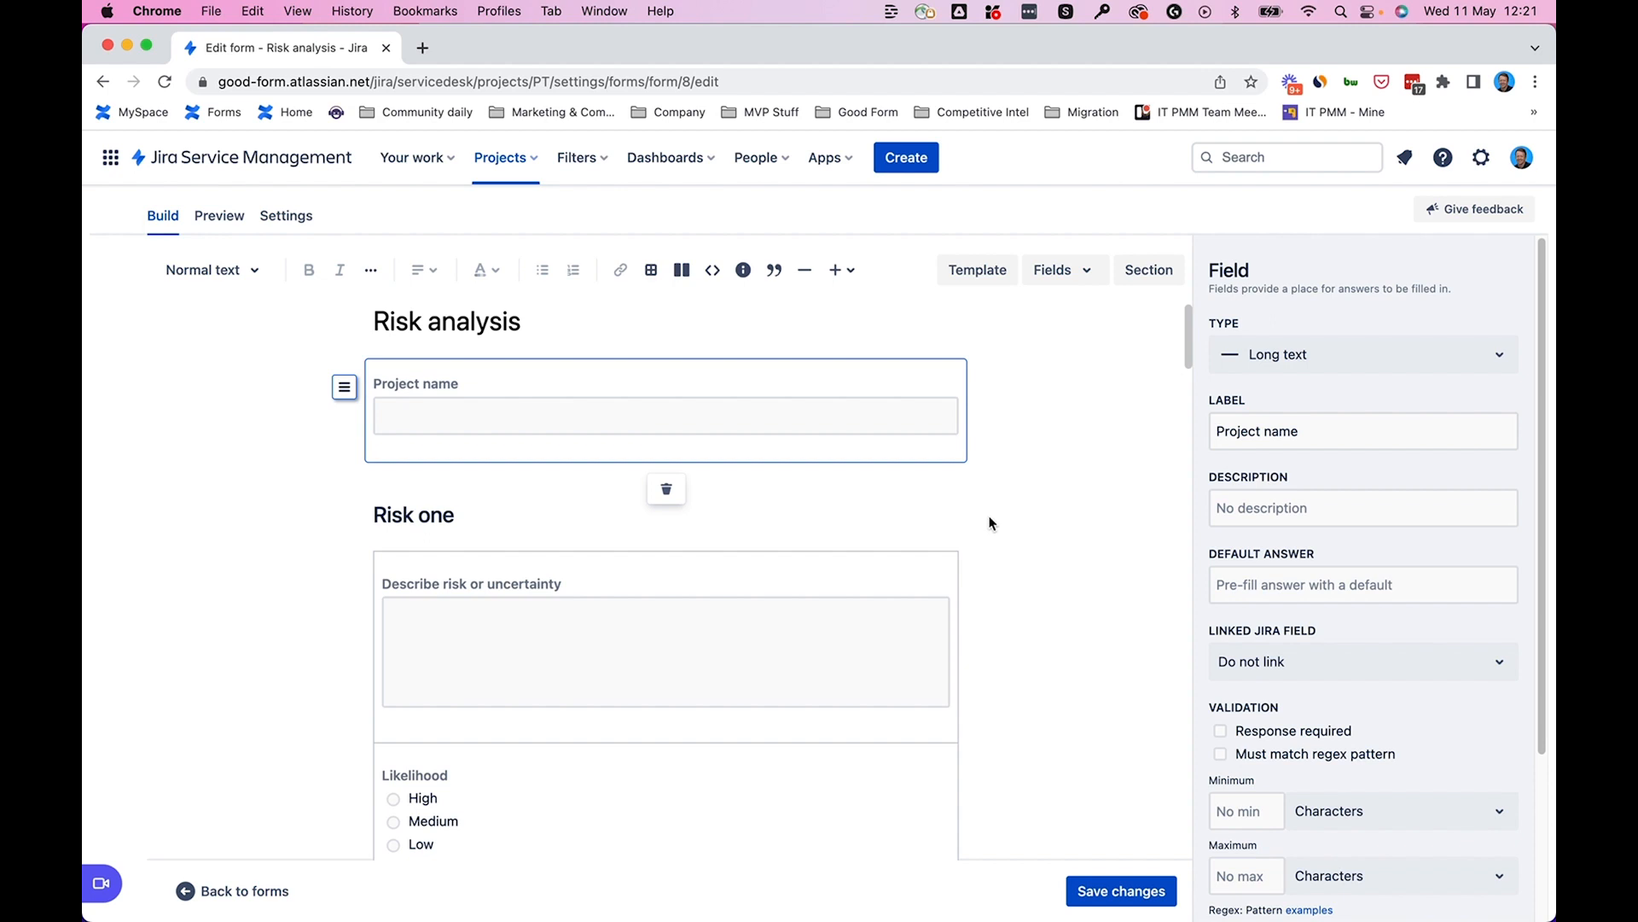
Link the Project name form field to the Jira Summary field.
{"action": "left_click", "coordinate": [1362, 662]}
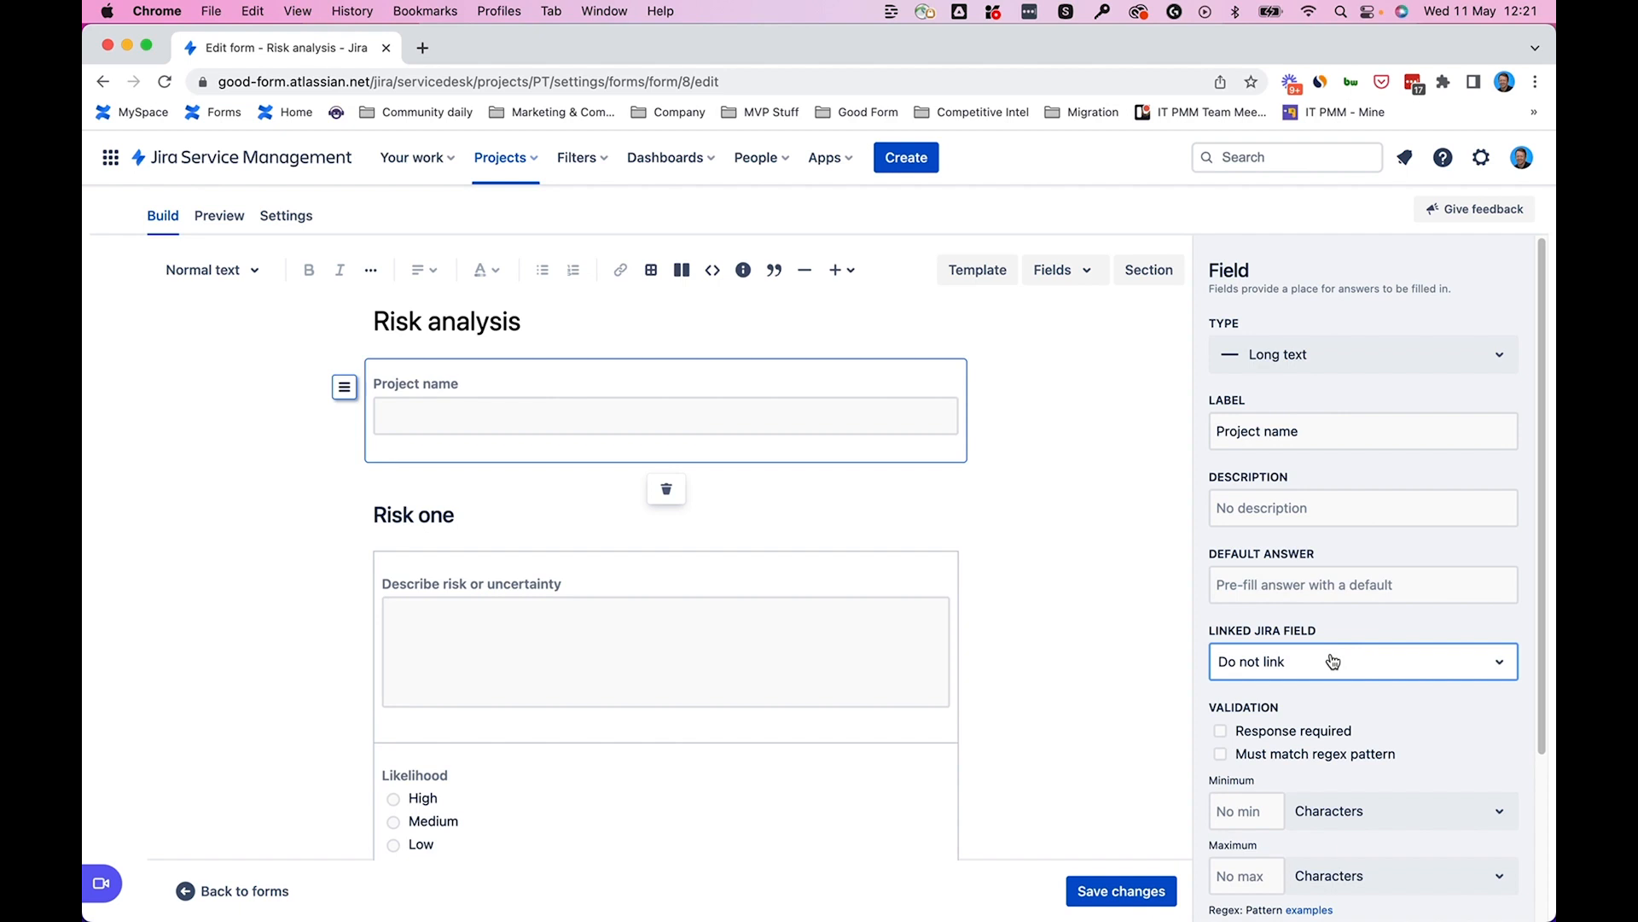
{"action": "mouse_move", "coordinate": [1330, 675]}
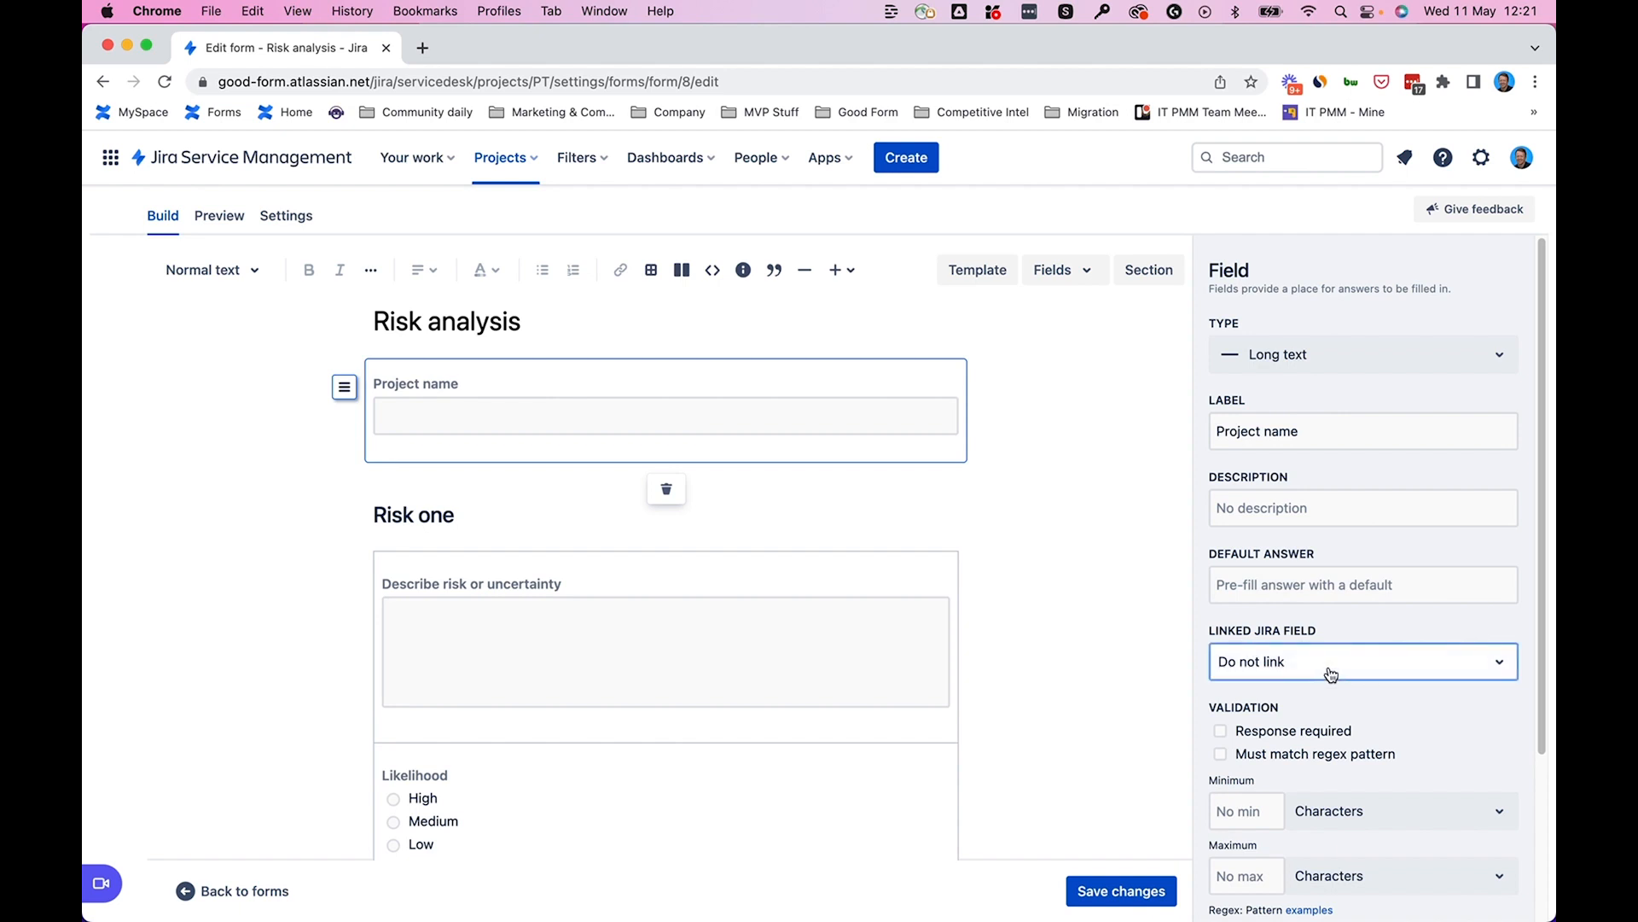
{"action": "left_click", "coordinate": [1362, 662]}
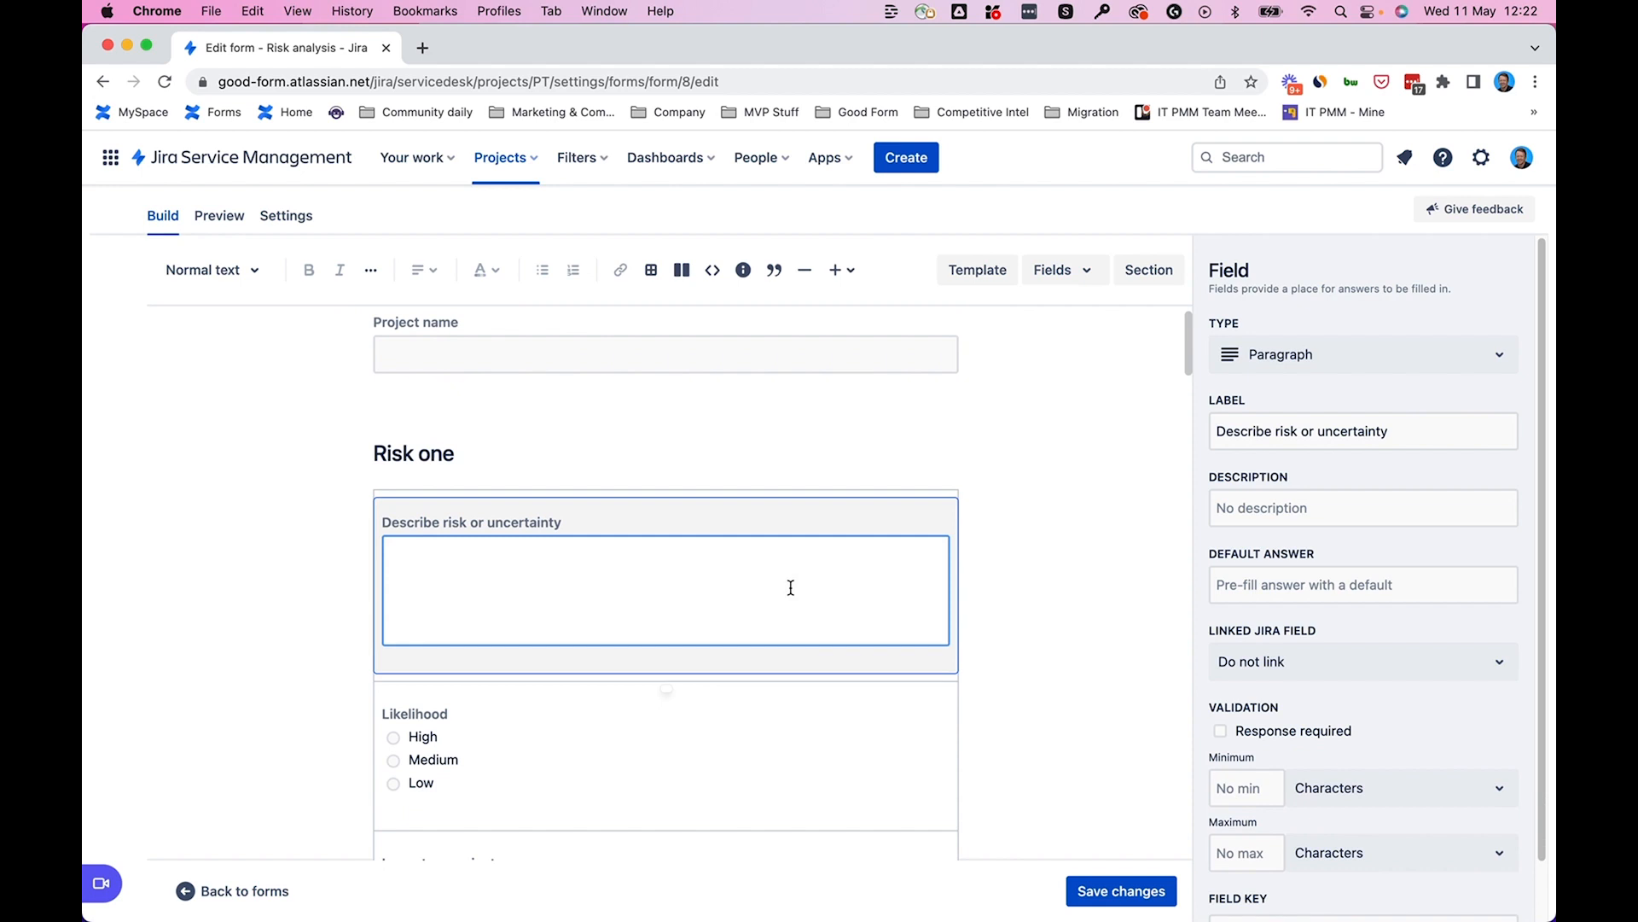
{"action": "mouse_move", "coordinate": [795, 604]}
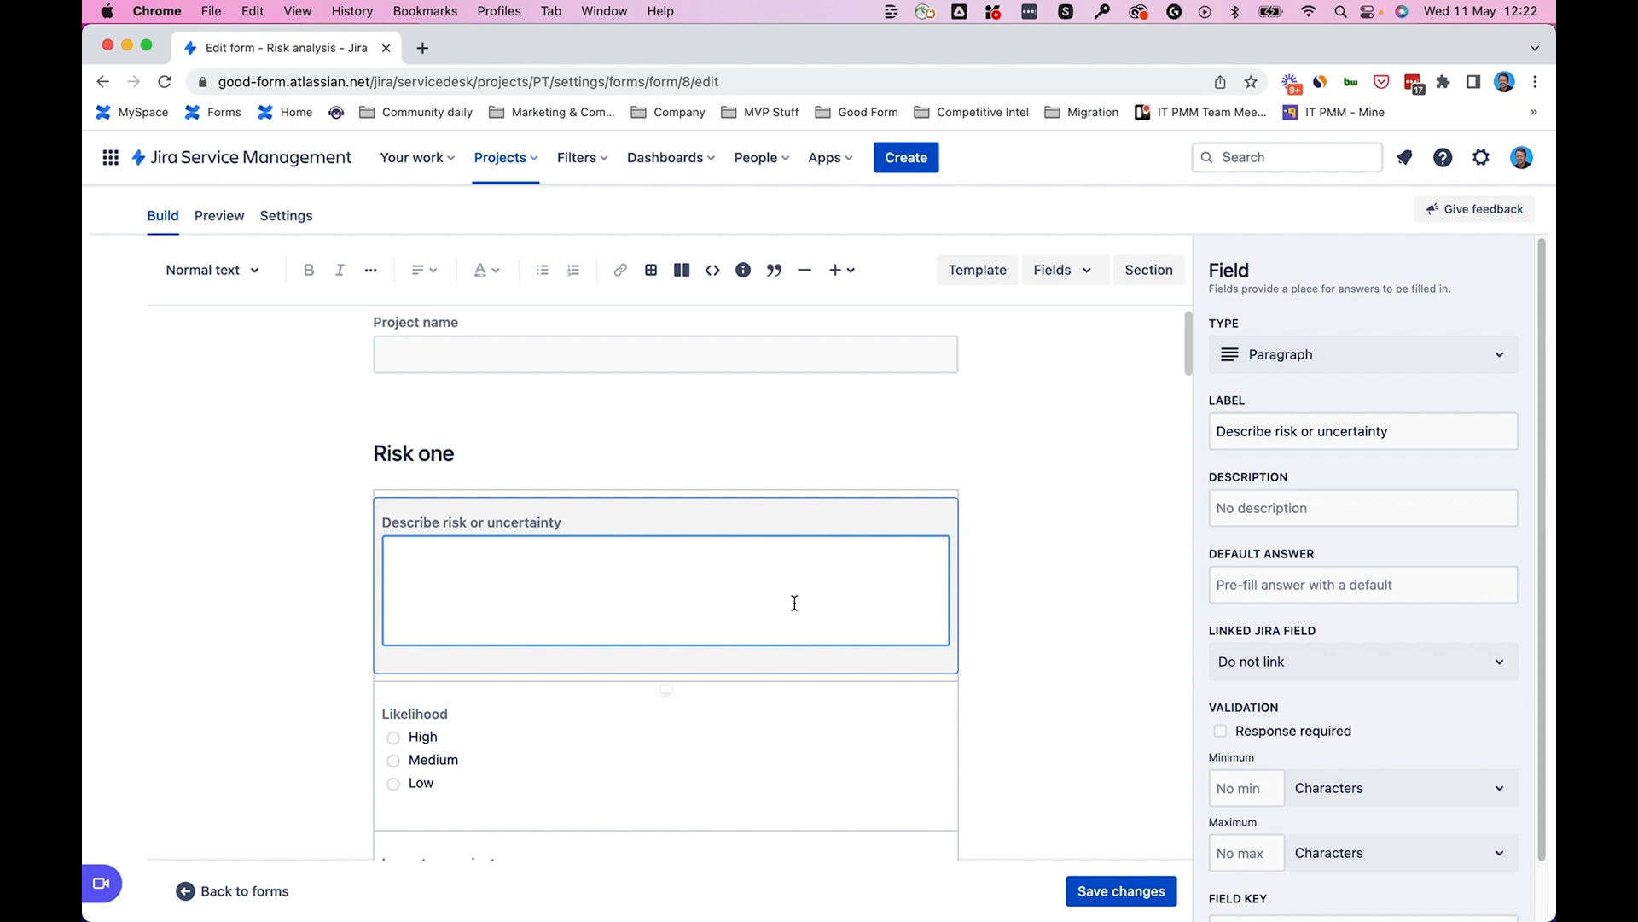
{"action": "mouse_move", "coordinate": [653, 611]}
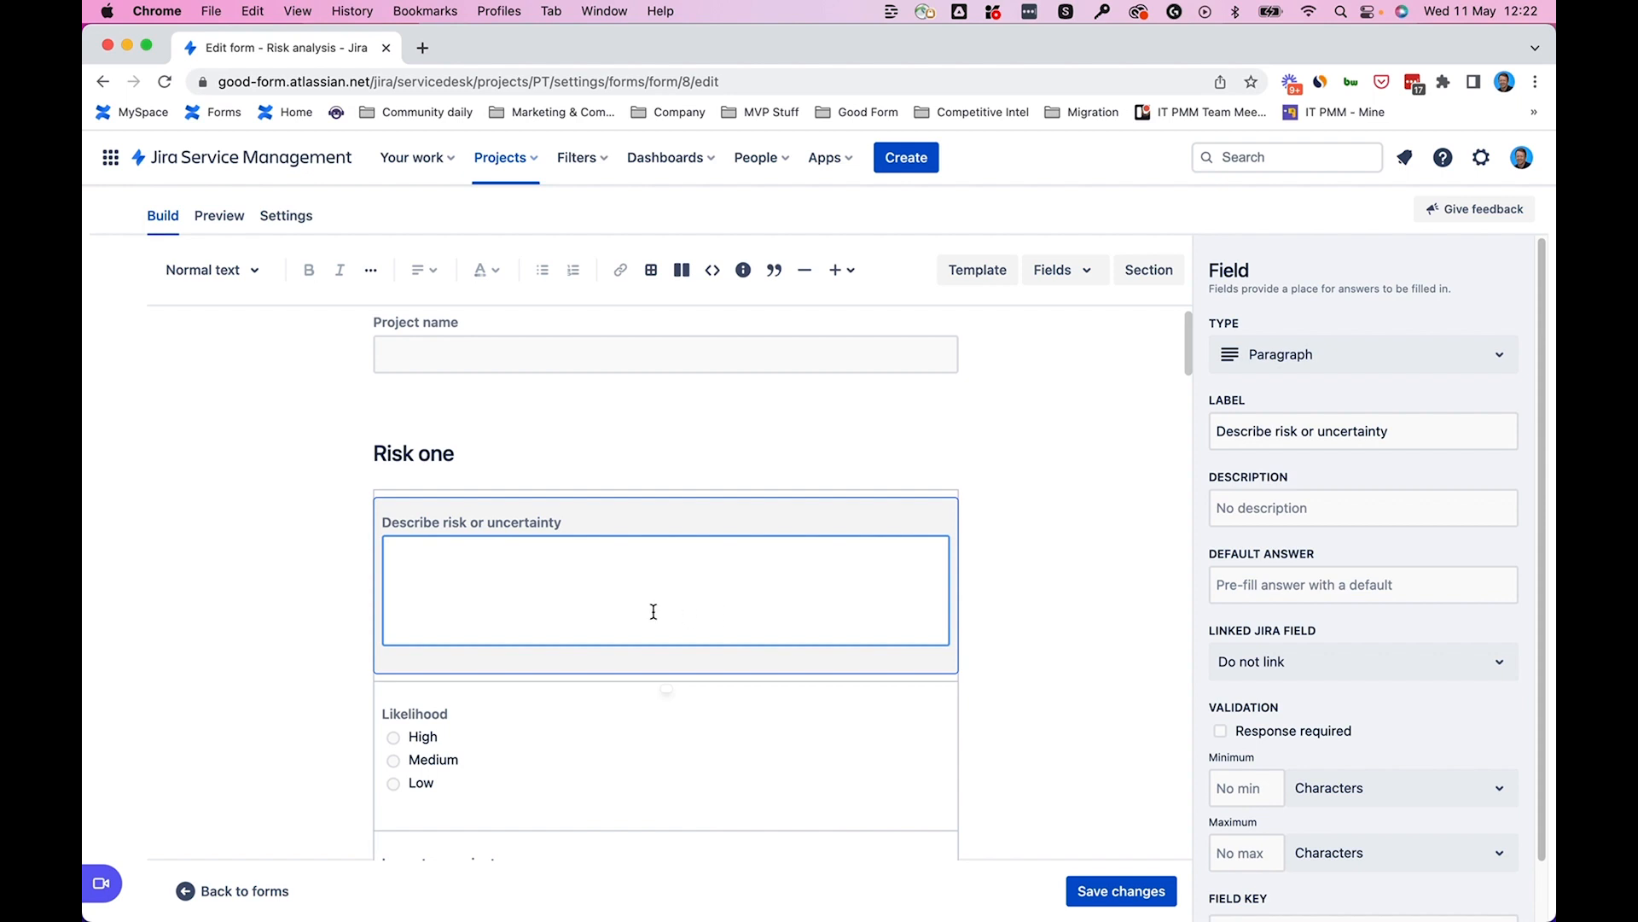
Search 'descrip' in the risk description's linked Jira field to find Description.
{"action": "scroll", "scroll_direction": "down", "scroll_amount": 3}
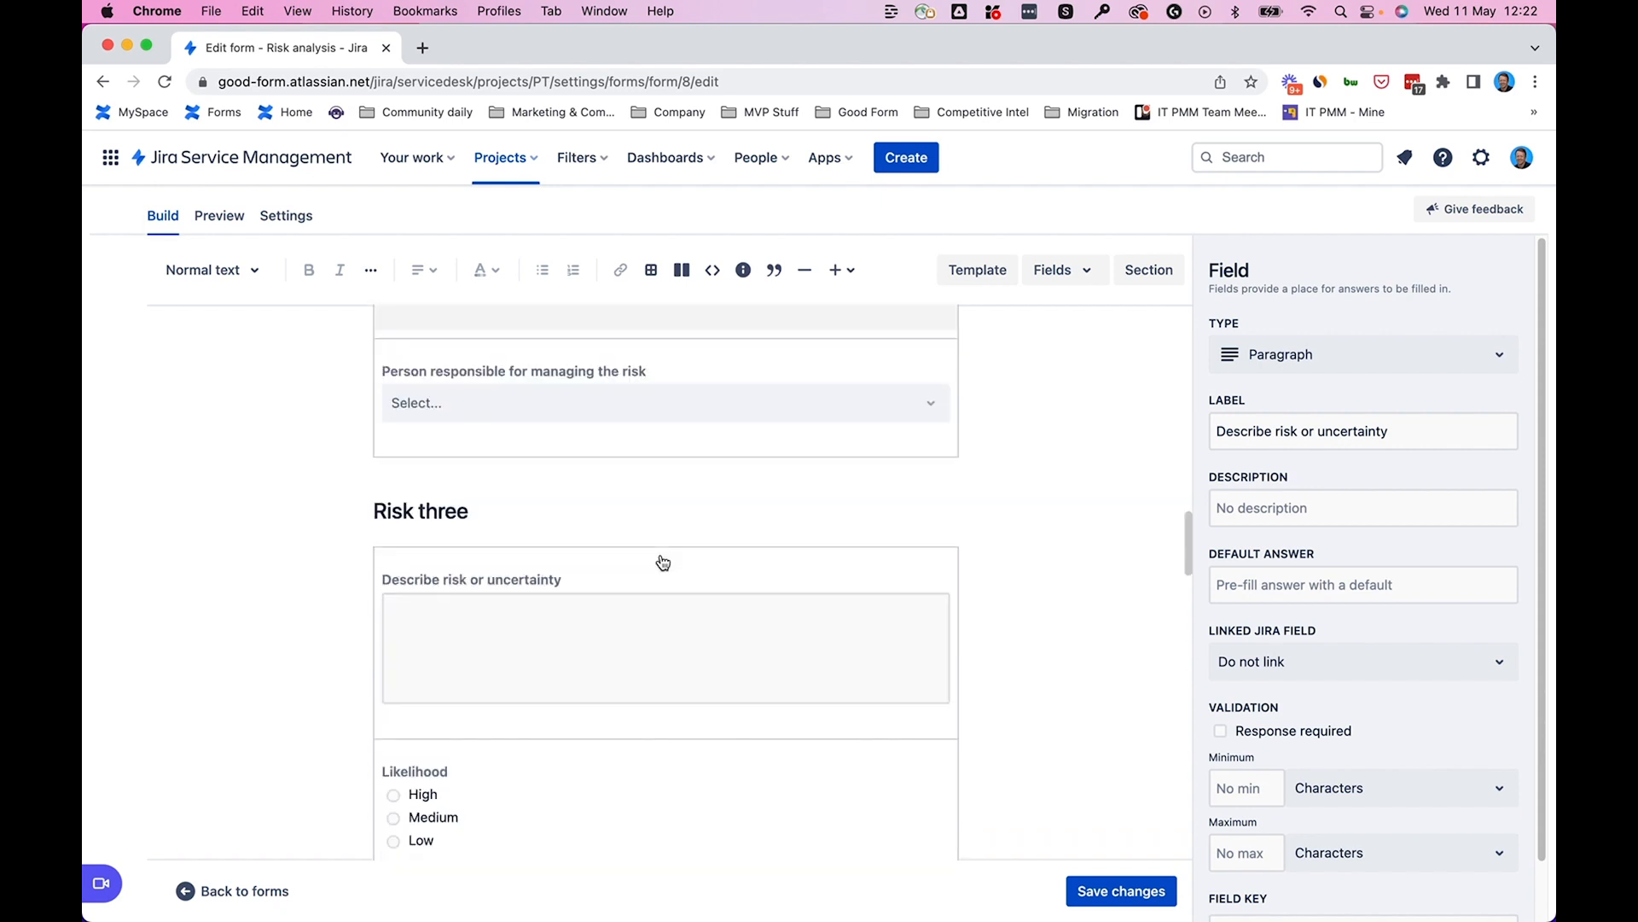
{"action": "scroll", "scroll_direction": "down", "scroll_amount": 3}
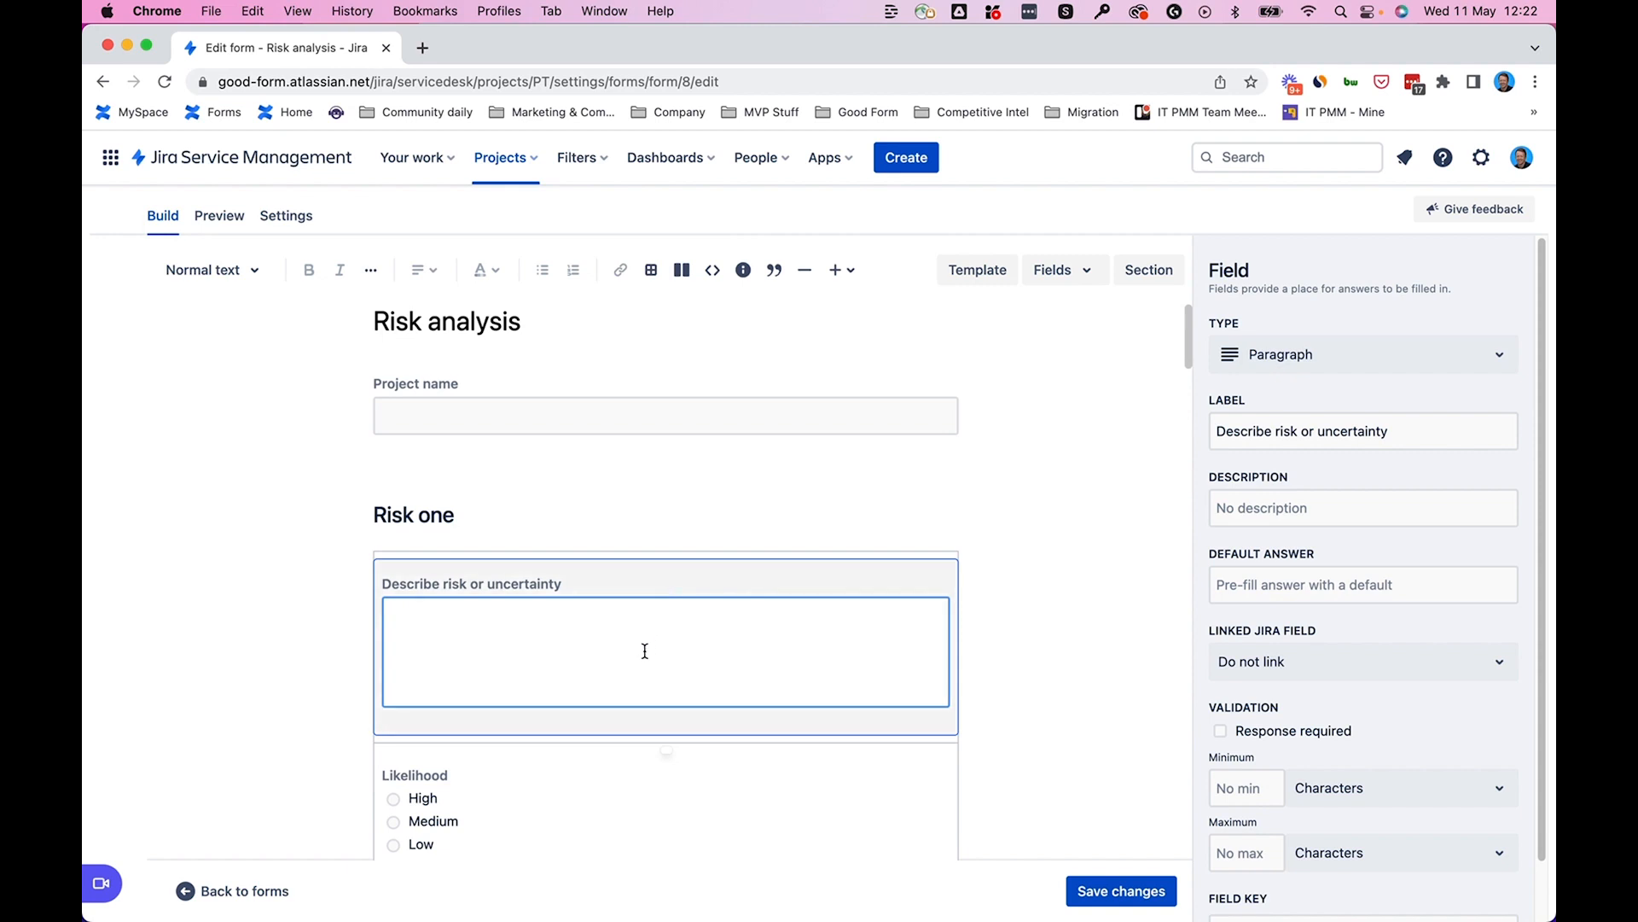
{"action": "left_click", "coordinate": [1361, 662]}
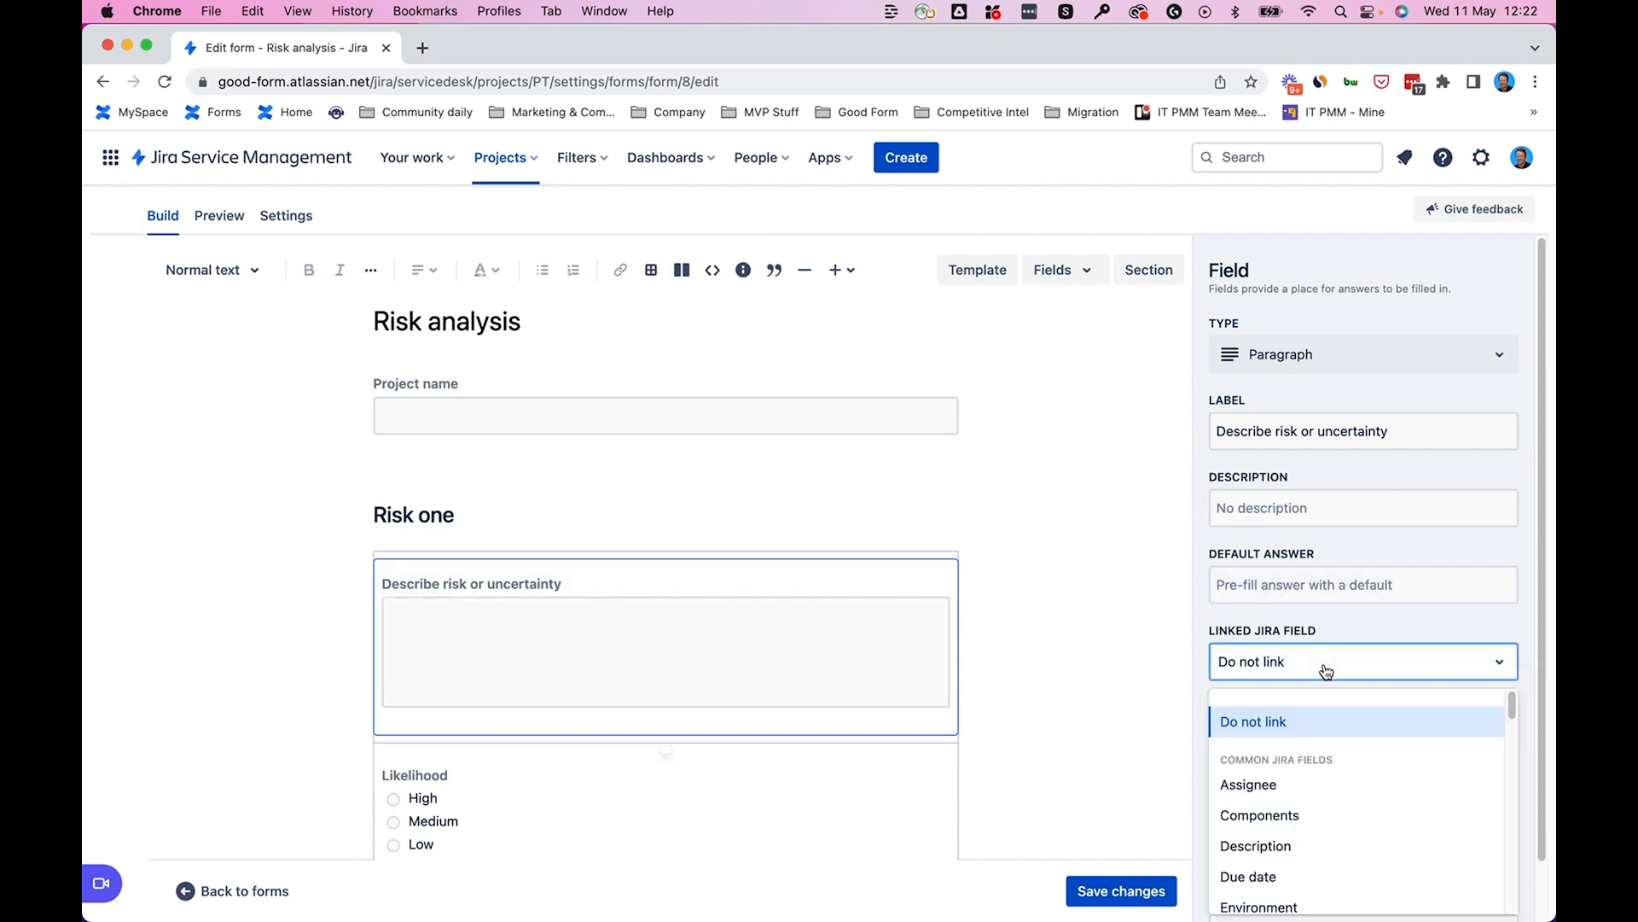
{"action": "type", "text": "descrip"}
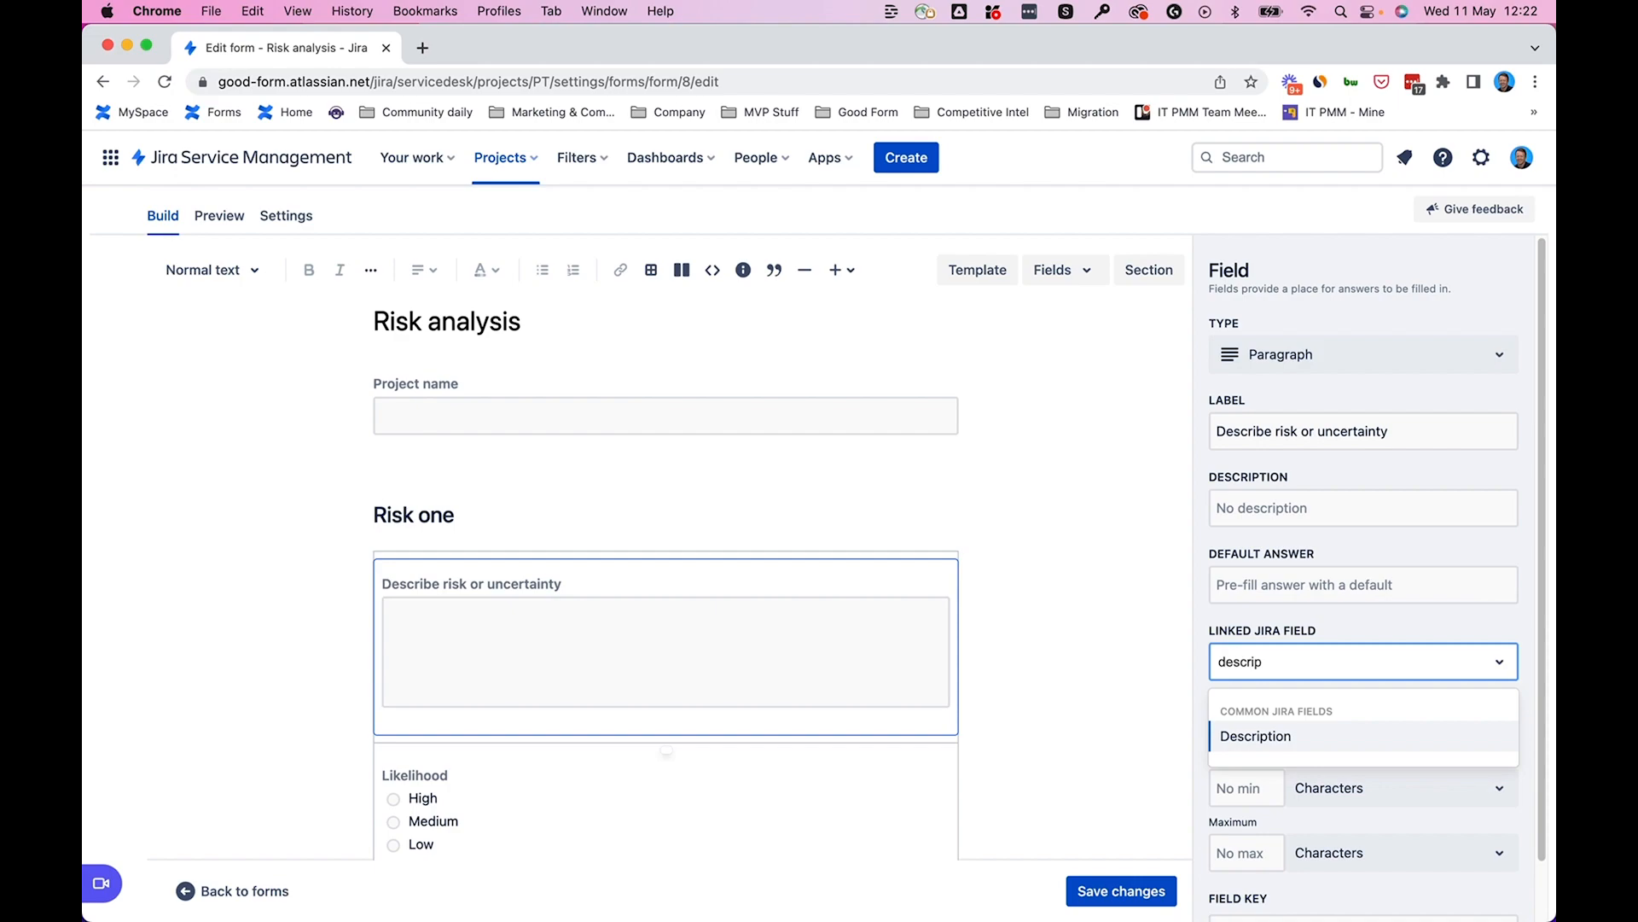